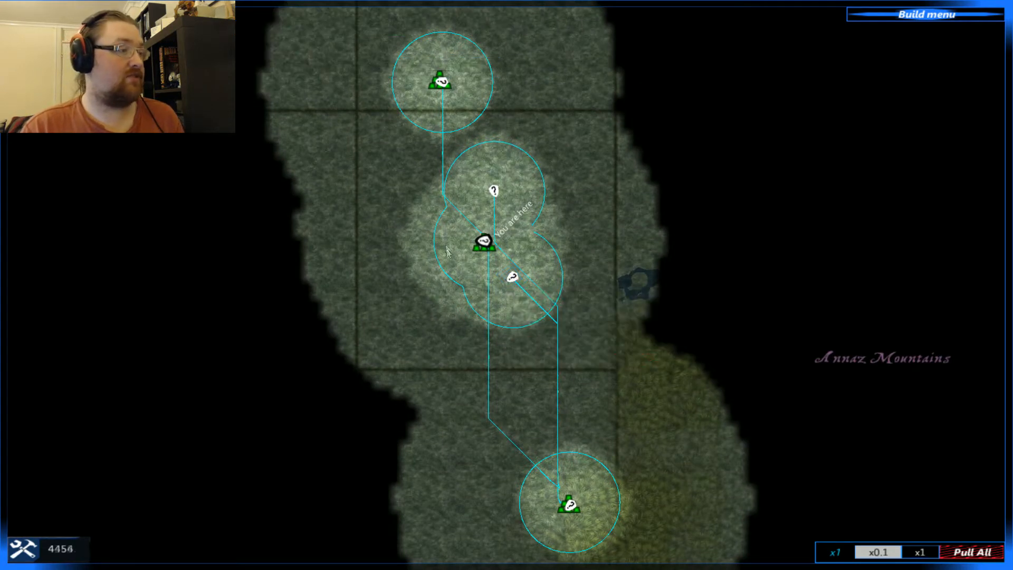
Bring up the force command menu for a friendly force on the strategic map
left_click(514, 278)
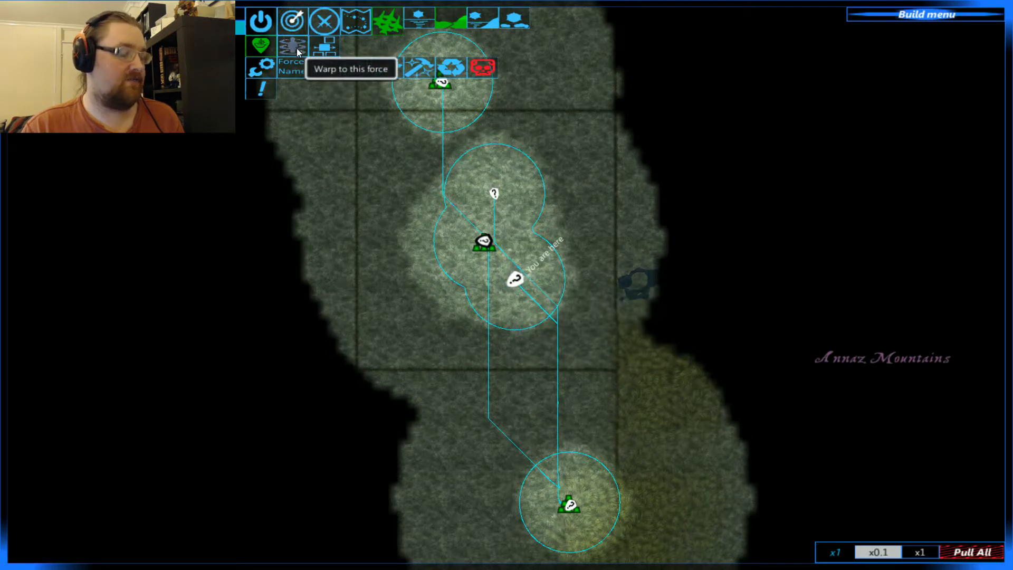
left_click(293, 46)
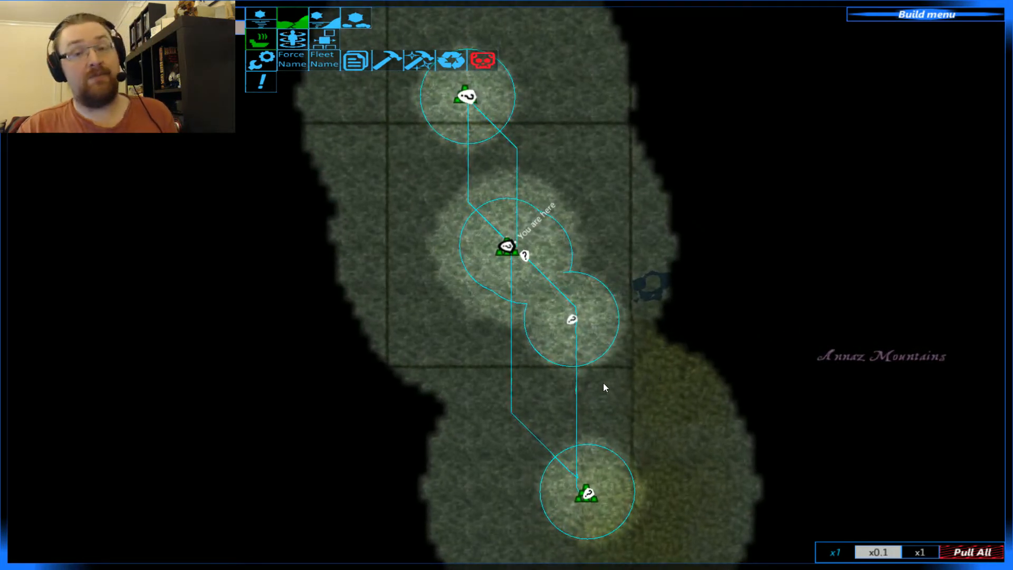
left_click(505, 243)
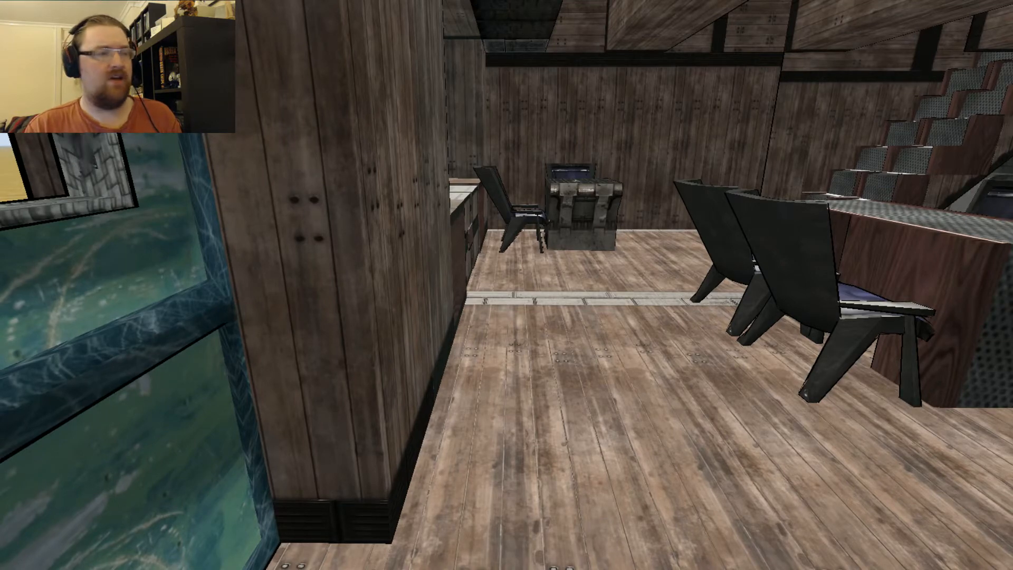
mouse_move(506, 285)
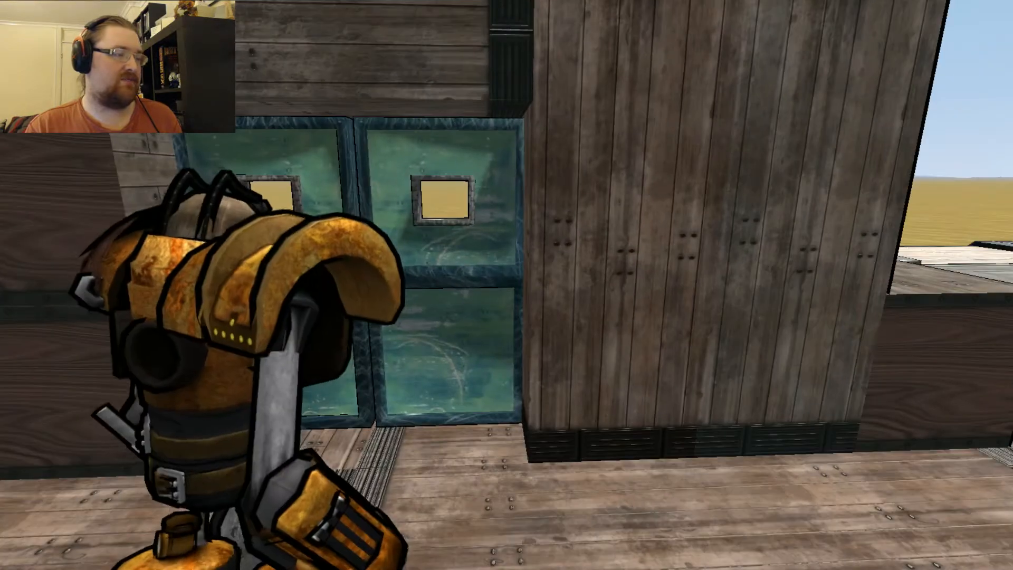
mouse_move(507, 285)
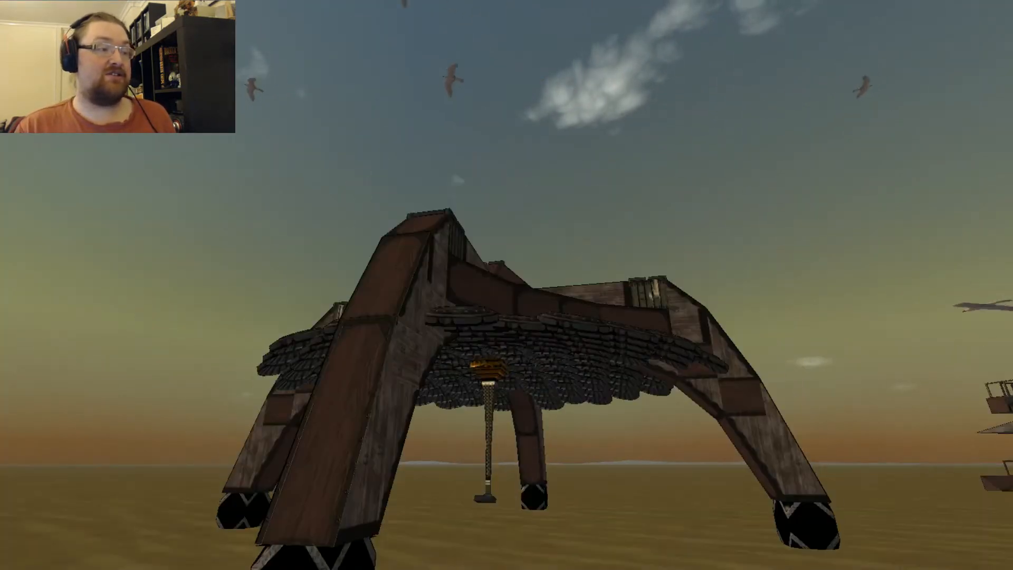
mouse_move(506, 284)
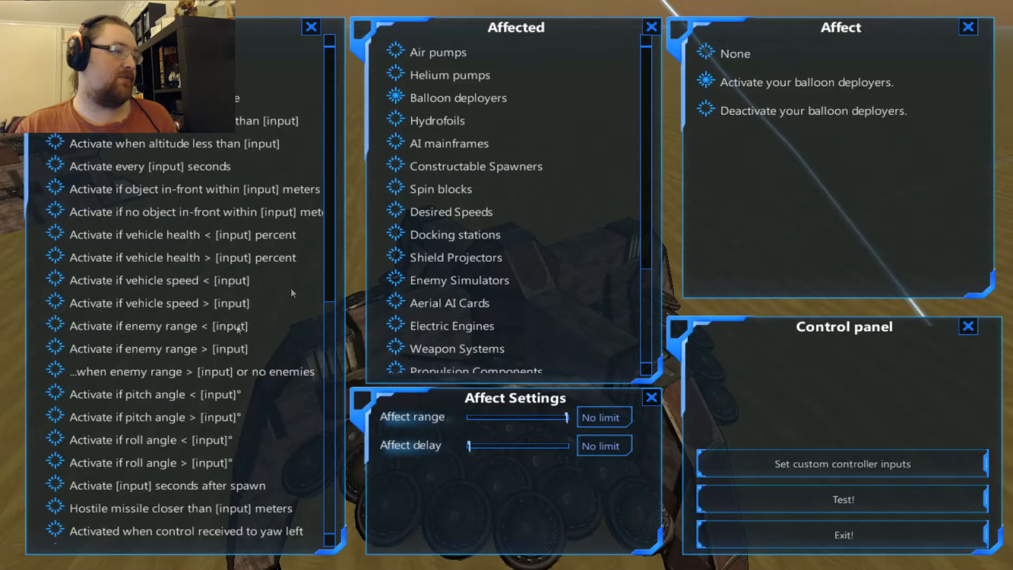
mouse_move(298, 177)
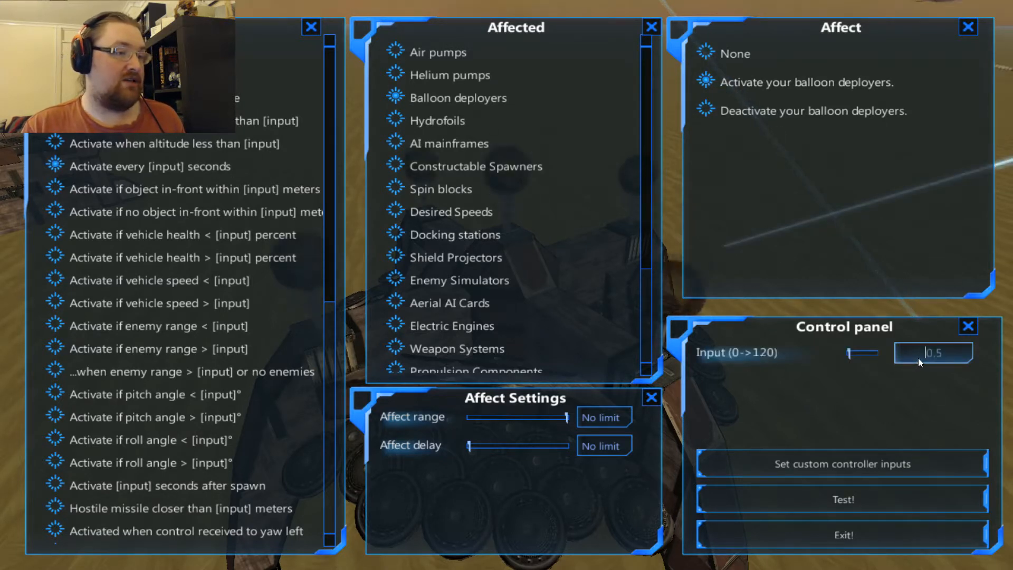
Set the ACB to activate balloon deployers every 100 seconds and exit its settings
type("100")
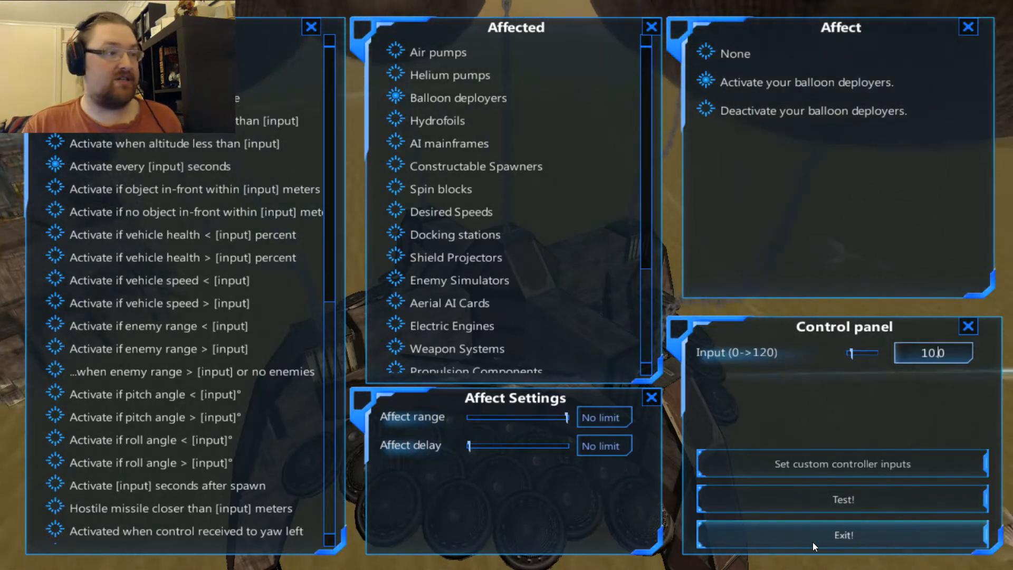
left_click(842, 534)
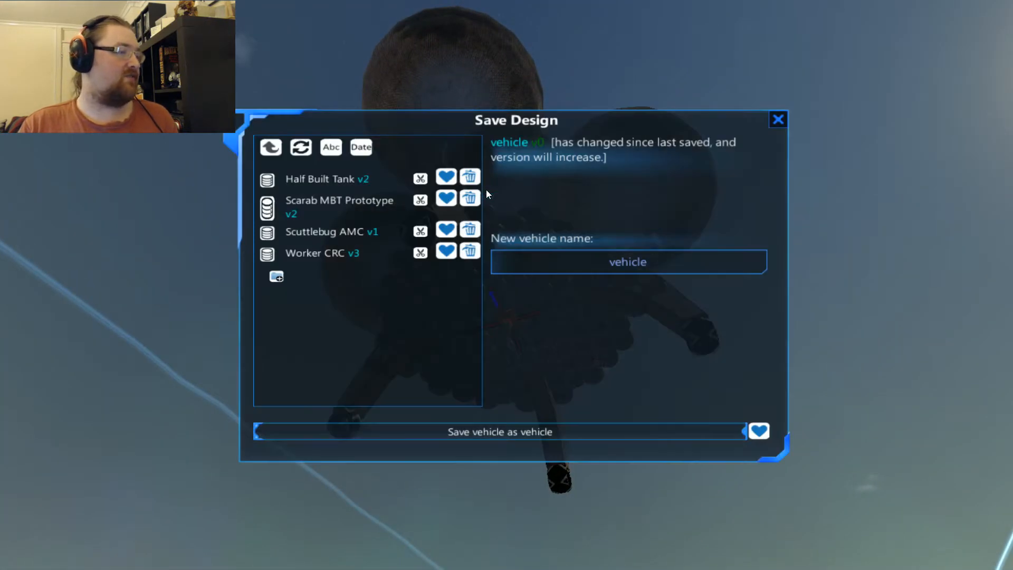
mouse_move(470, 177)
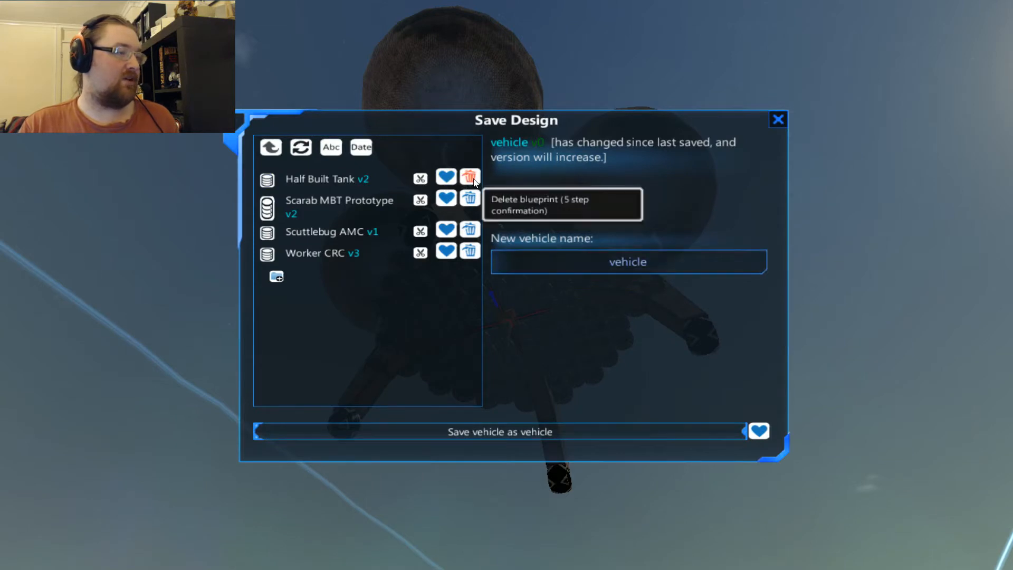
Delete the Half Built Tank blueprint from the saved designs
left_click(470, 178)
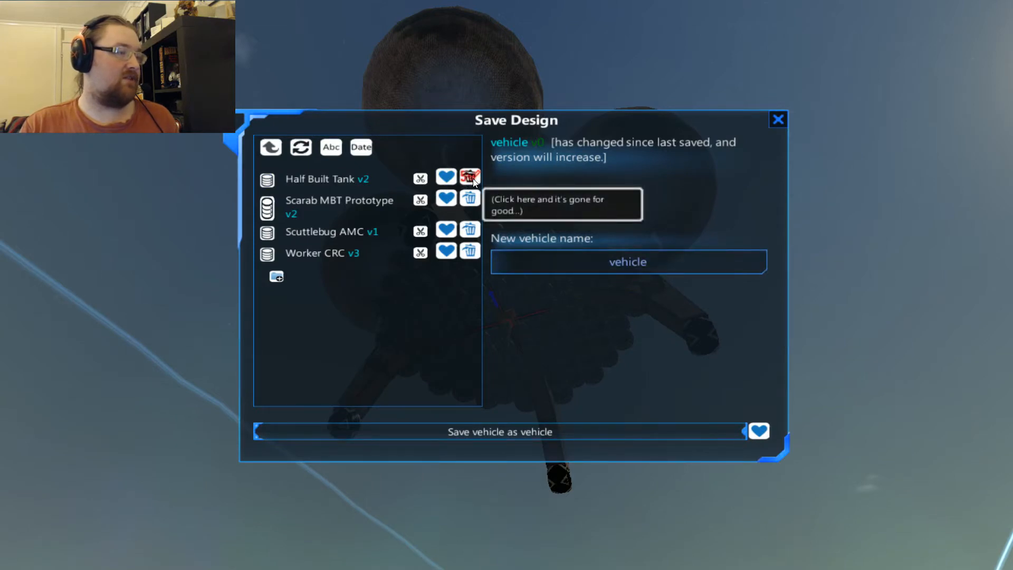
left_click(469, 177)
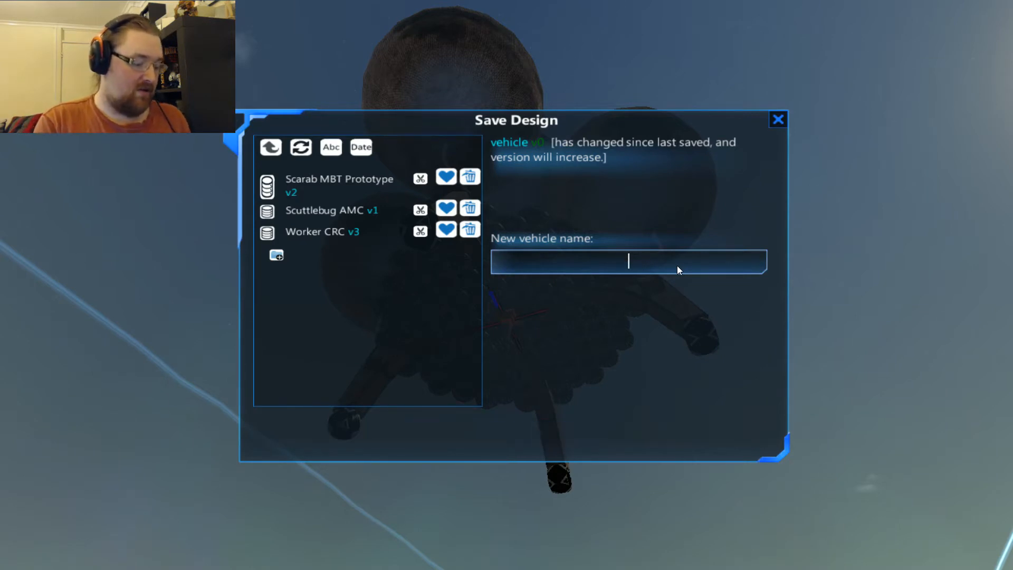
Save the vehicle design under the new name 'Floating Radar'
type("Floating R")
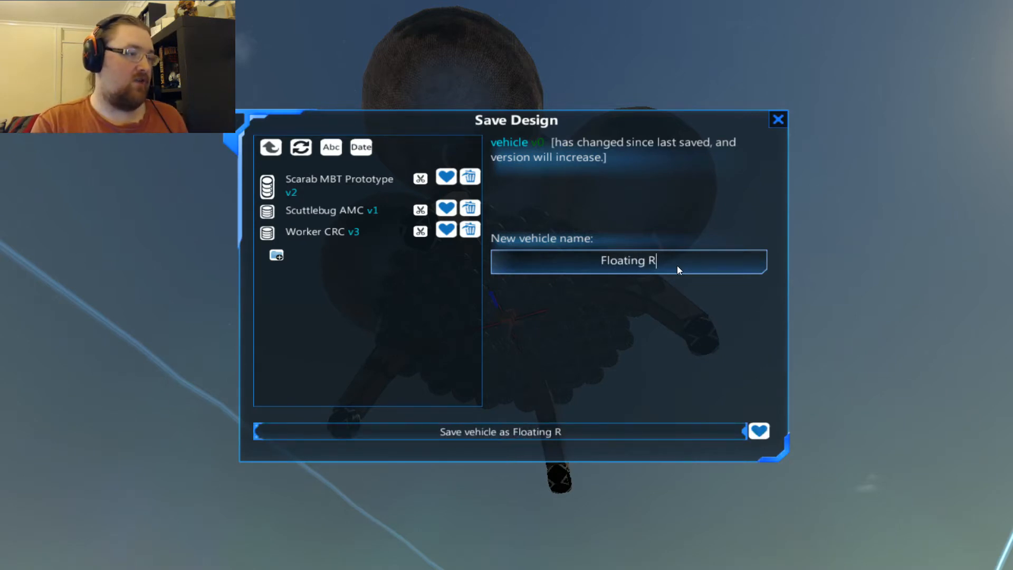
type("adar")
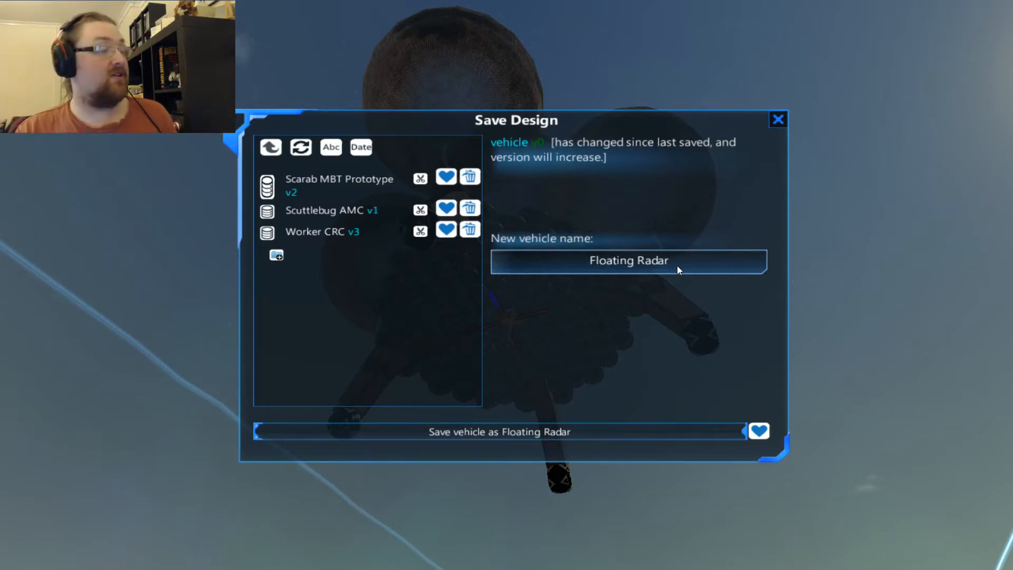
mouse_move(500, 454)
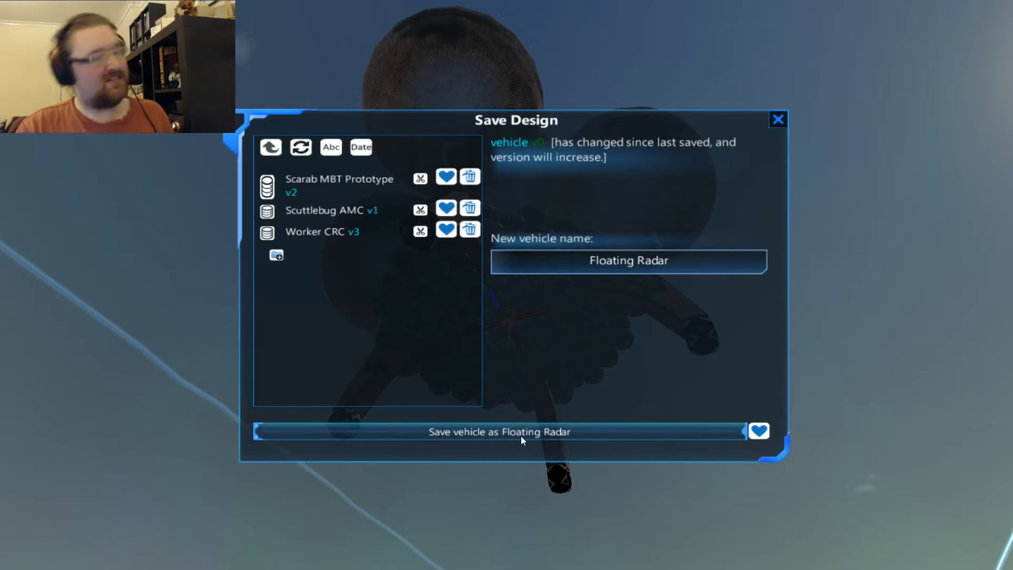
left_click(627, 260)
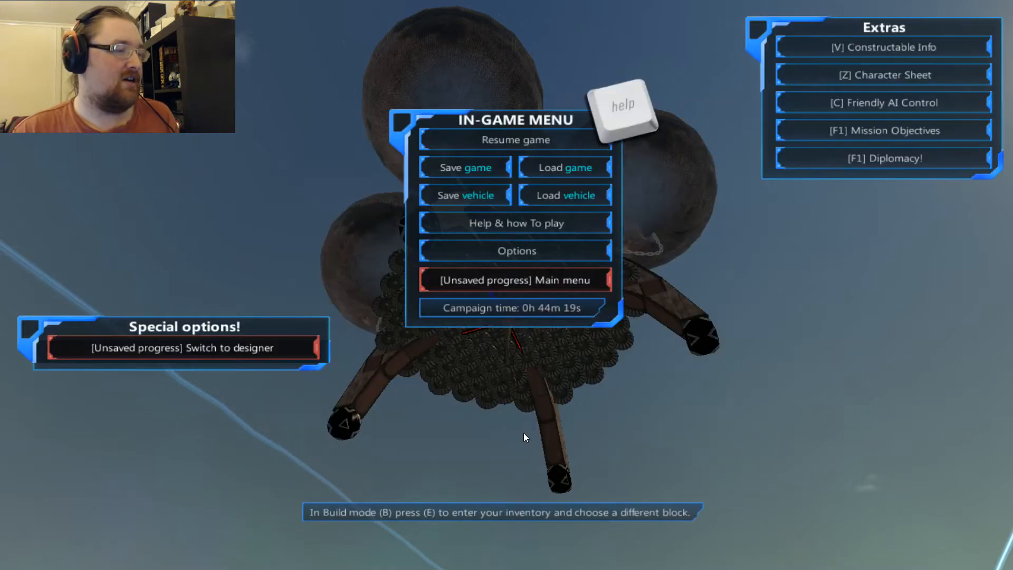
left_click(515, 139)
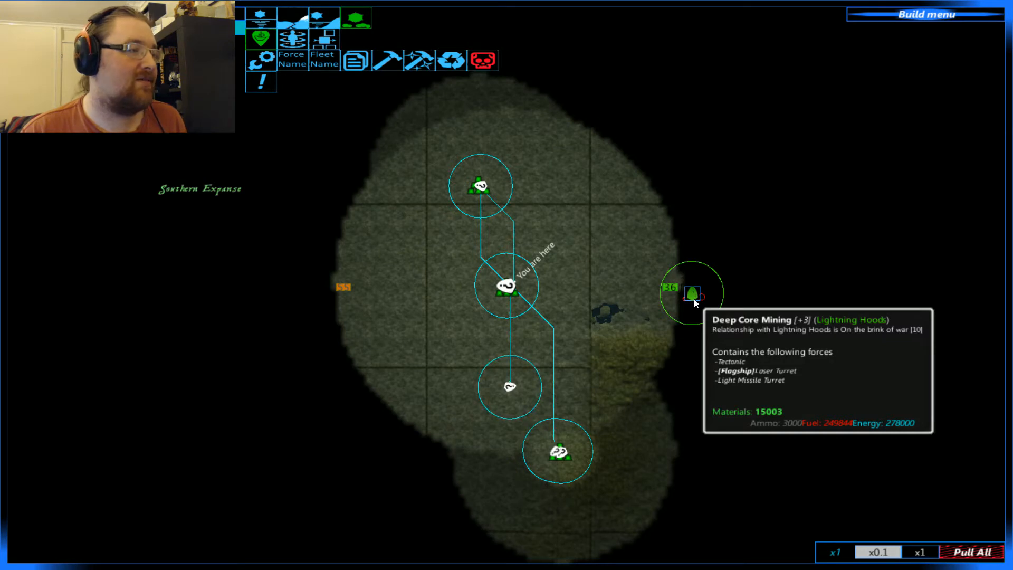
mouse_move(592, 305)
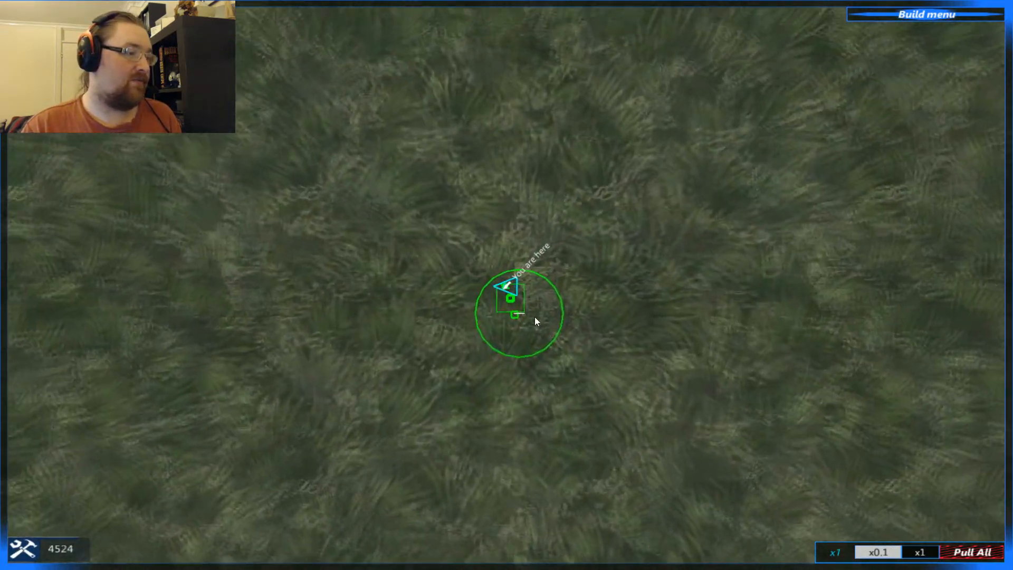
mouse_move(507, 289)
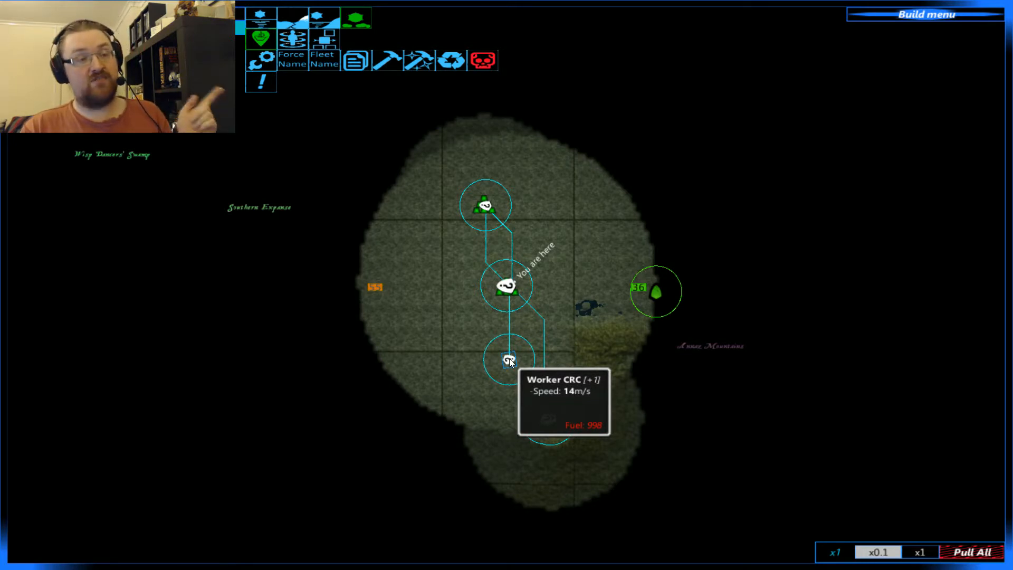
mouse_move(545, 420)
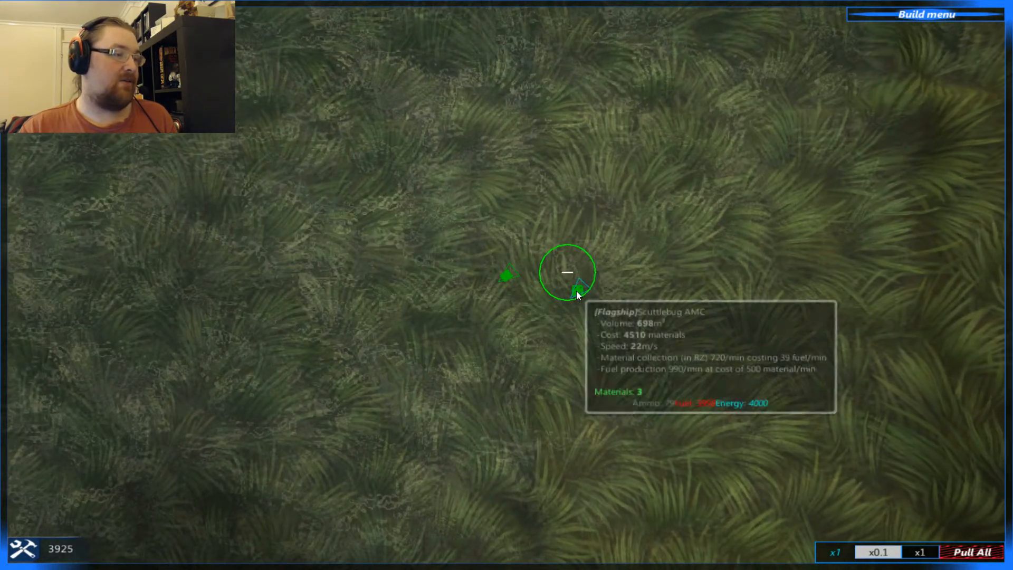
mouse_move(507, 274)
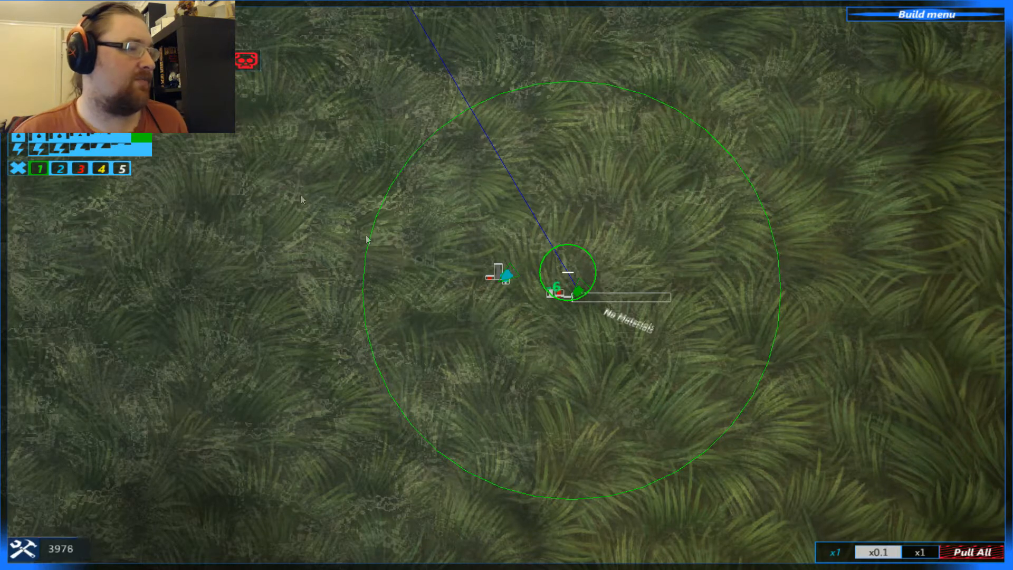
mouse_move(507, 276)
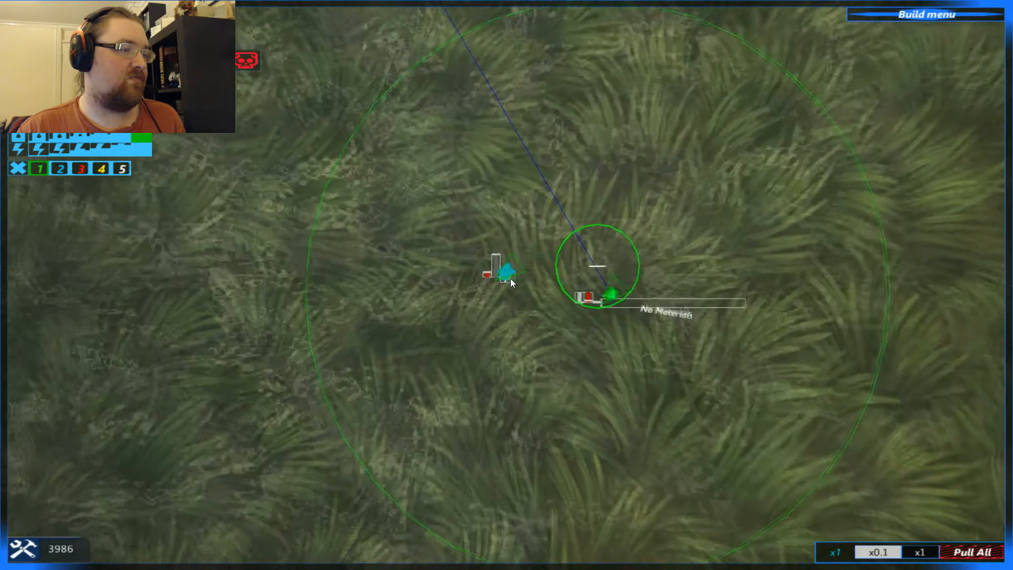
mouse_move(508, 263)
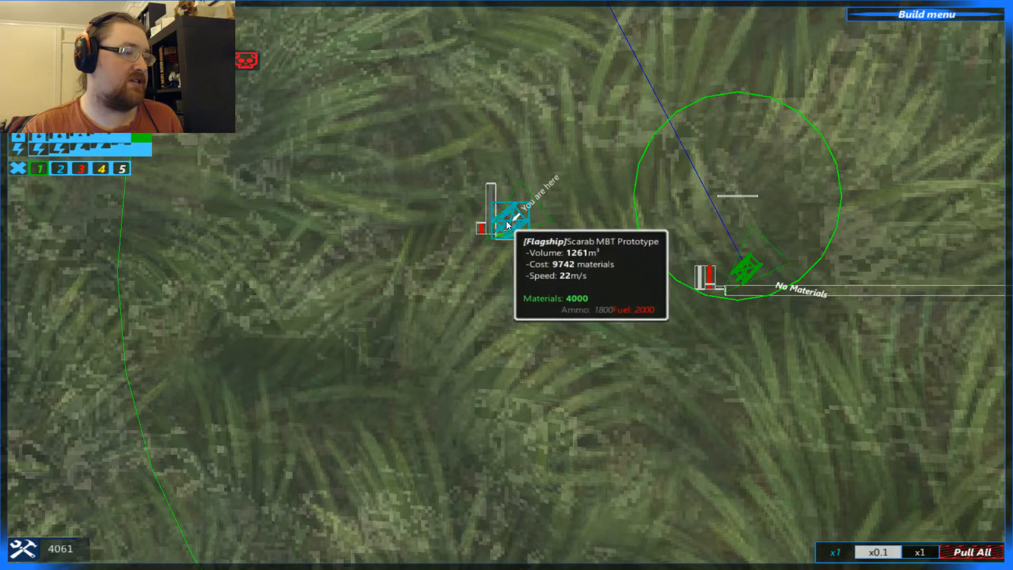
mouse_move(748, 281)
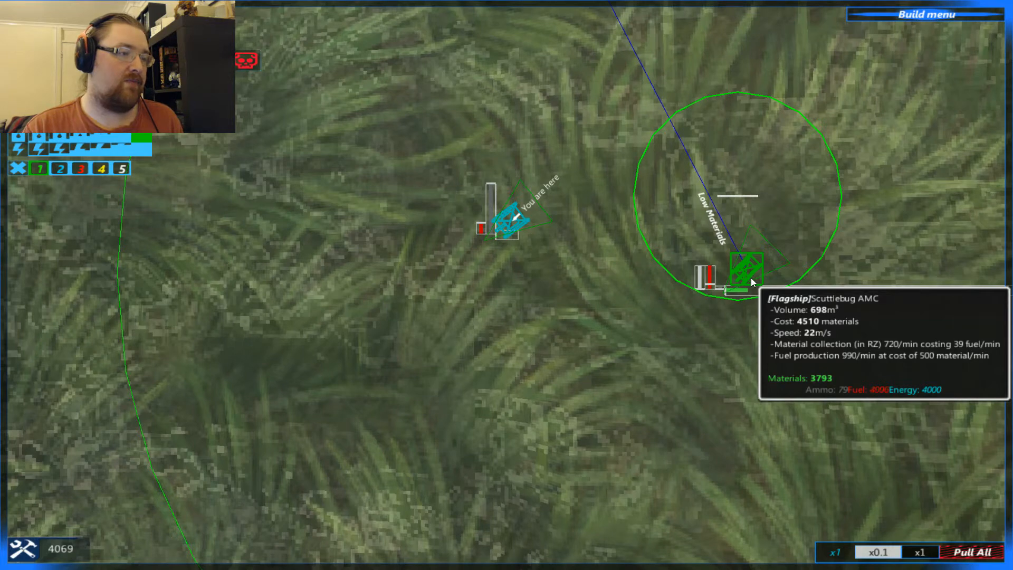
mouse_move(514, 225)
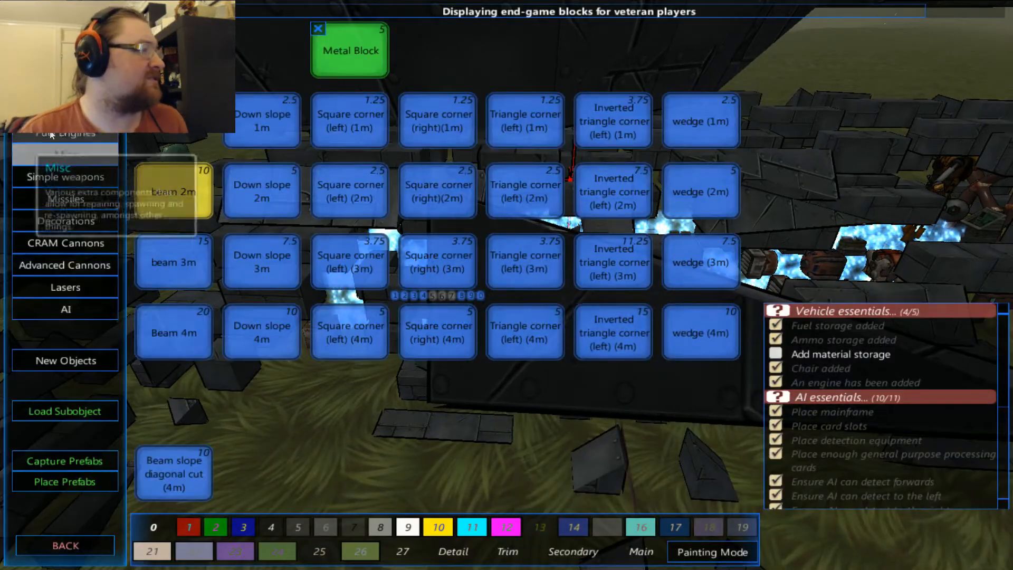
Switch block category to reach the APS ammo customiser for the tank
left_click(64, 133)
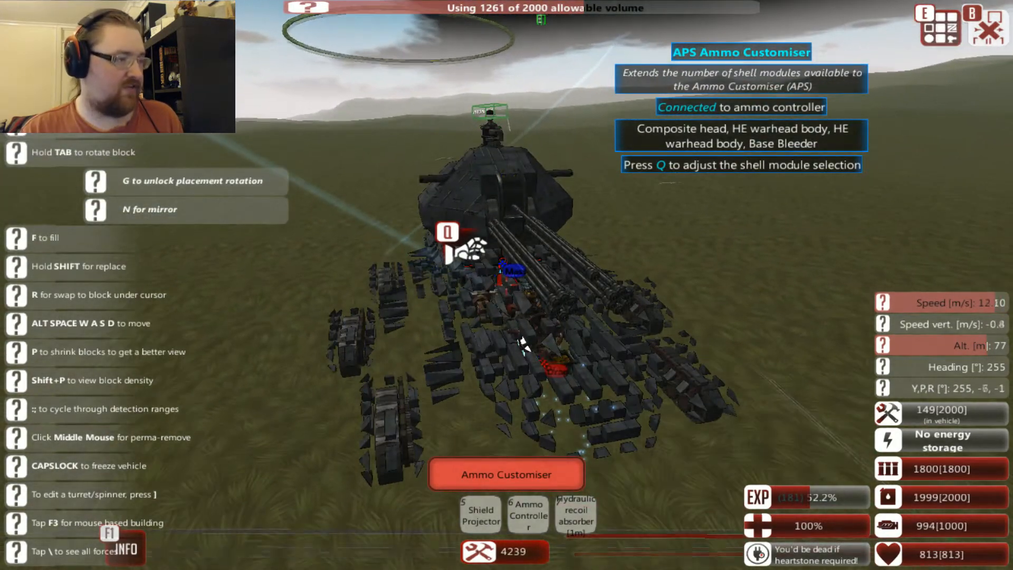
Save the finished tank design and load a saved campaign game
key("Escape")
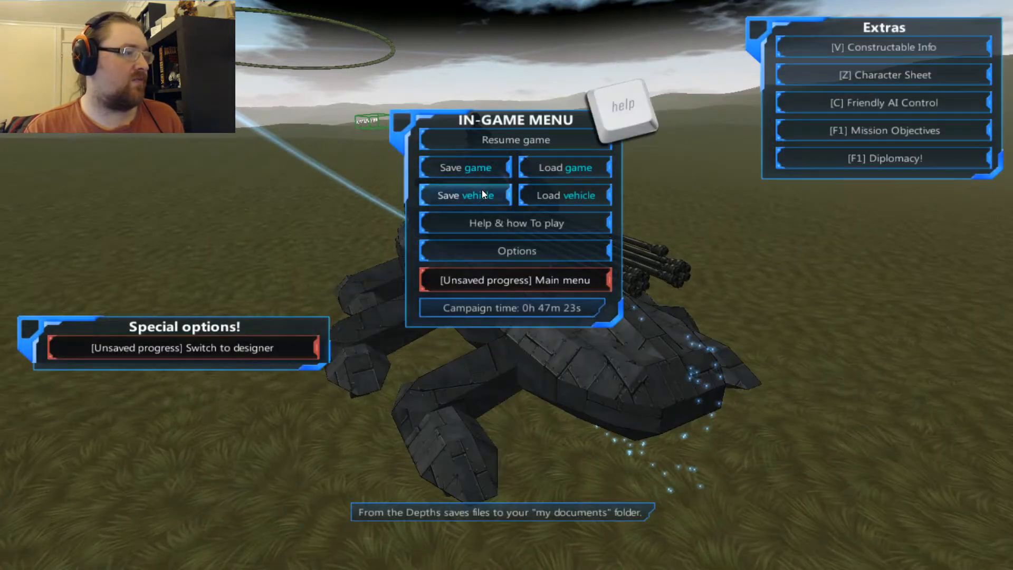
left_click(464, 195)
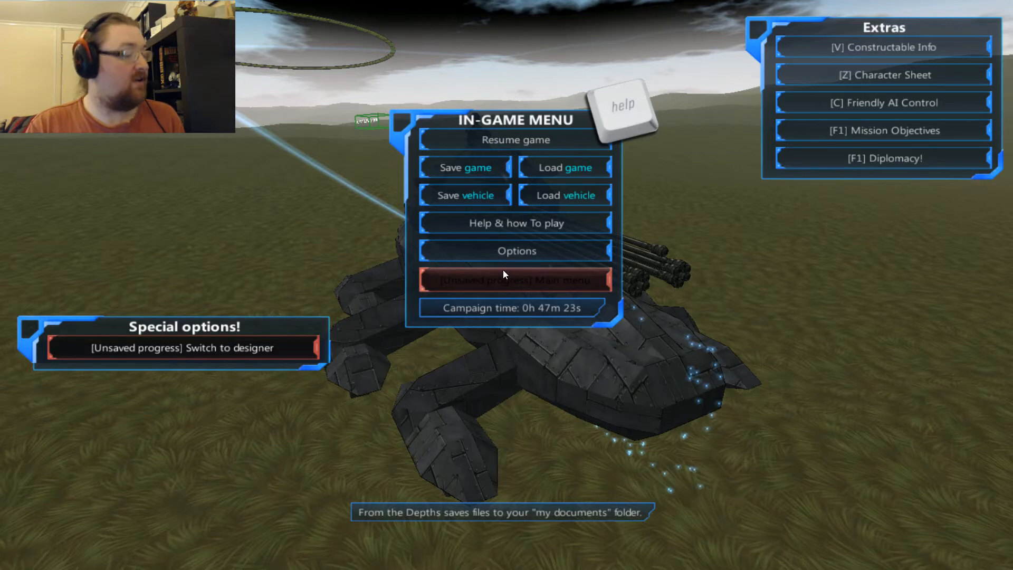
mouse_move(537, 168)
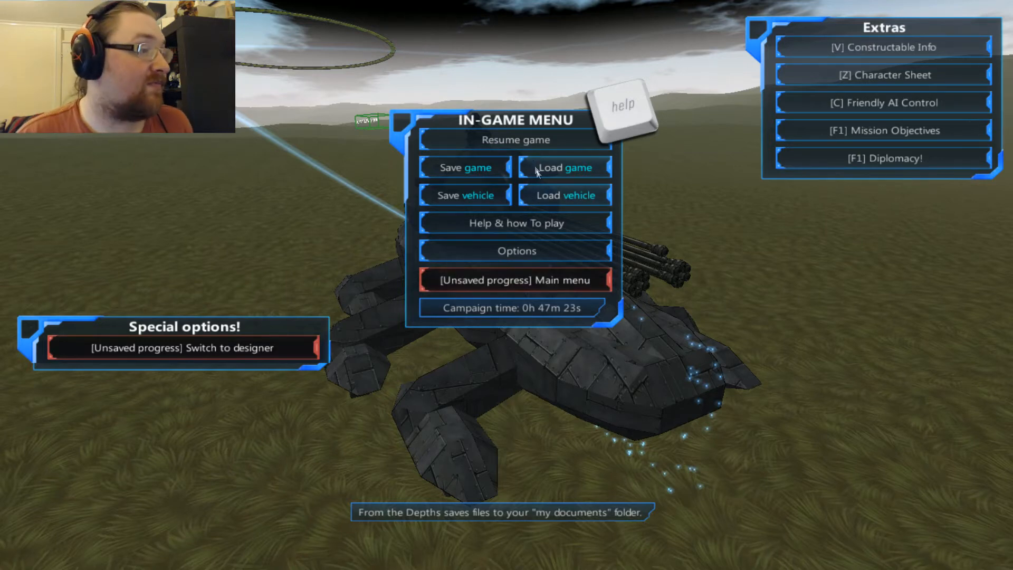
left_click(183, 347)
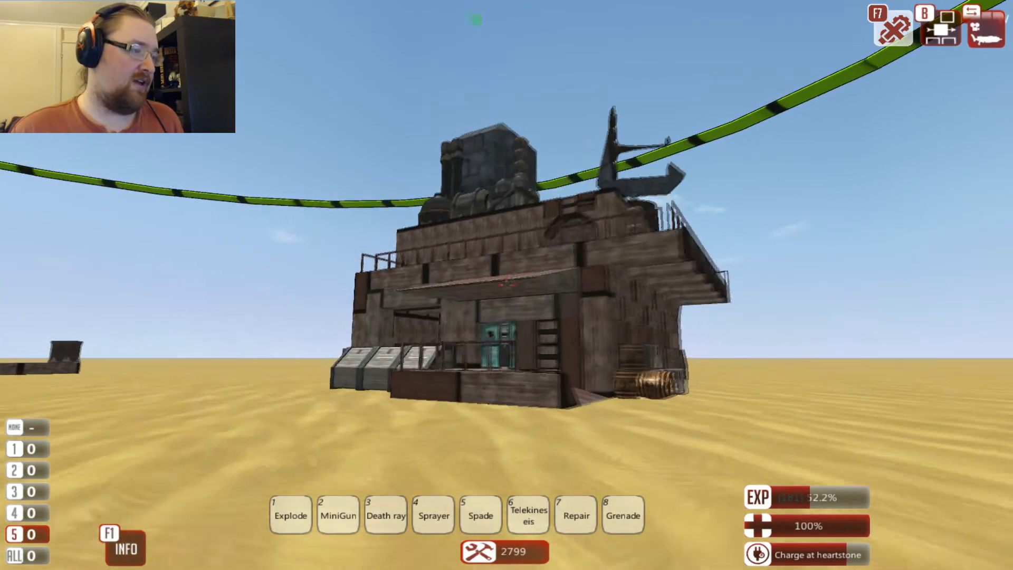
Enter build mode on the wooden fort
left_click(122, 548)
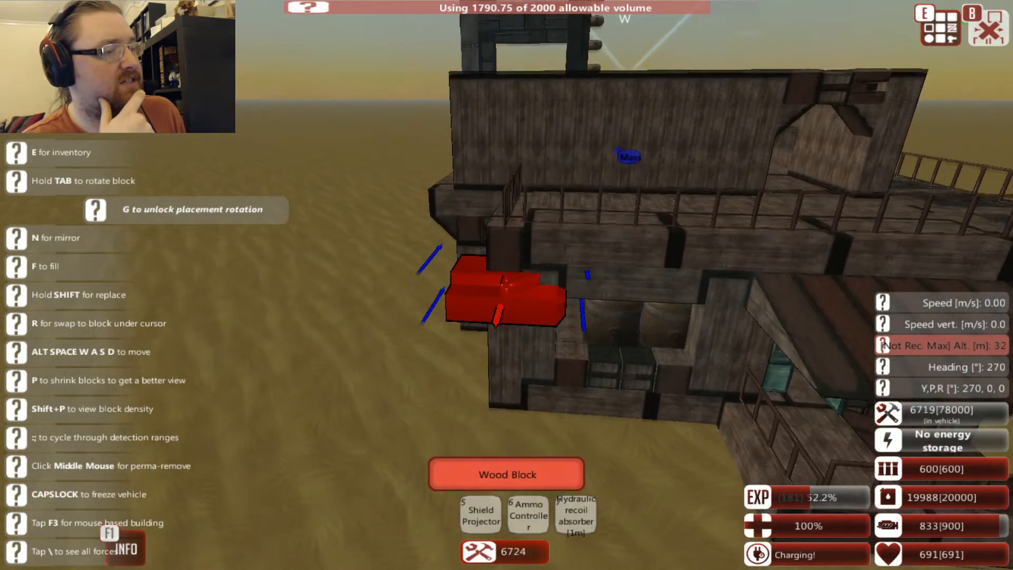
Place 4m metal beams along the fort's lower wall as patchwork armour
key("e")
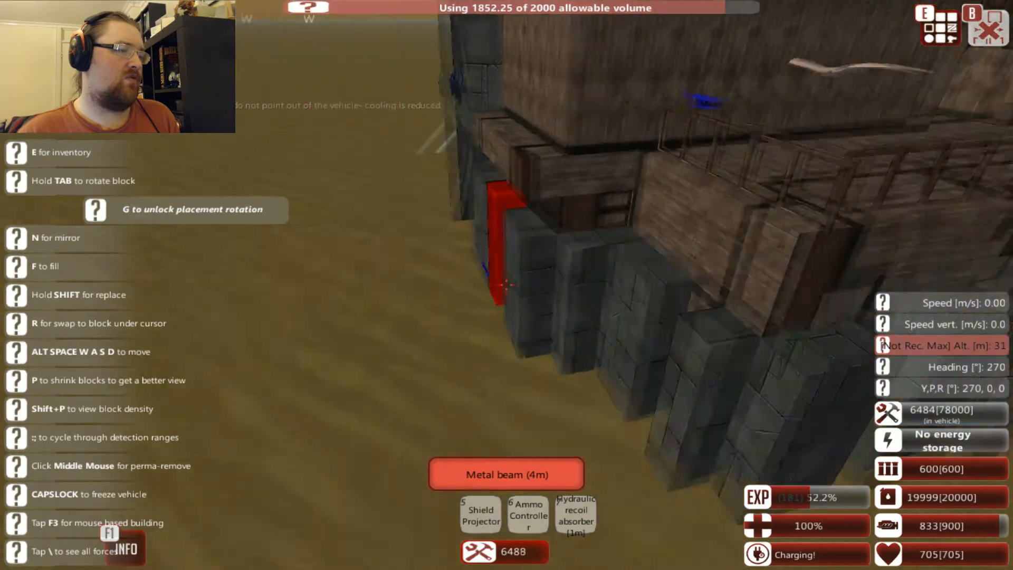
left_click(505, 271)
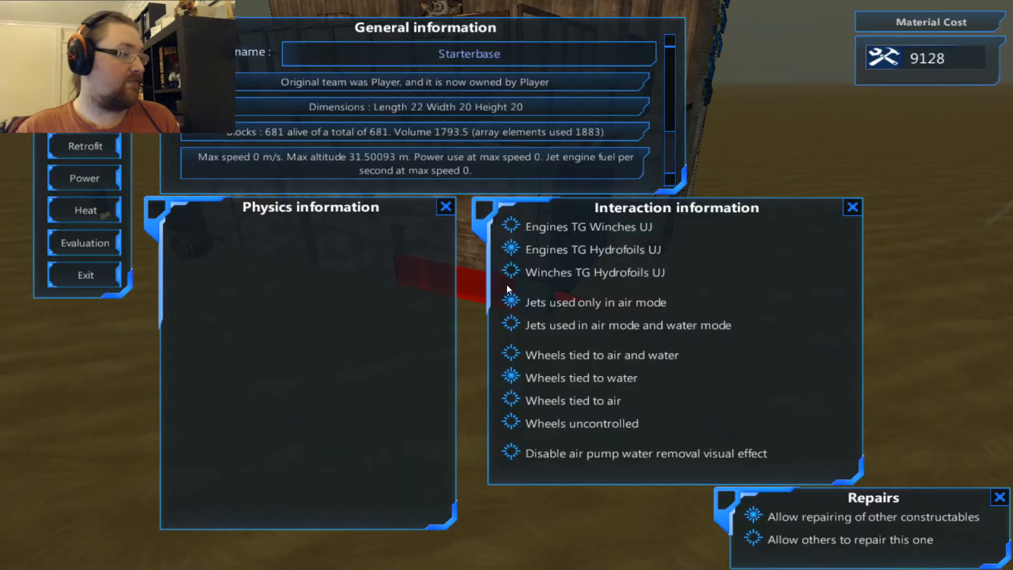
mouse_move(453, 143)
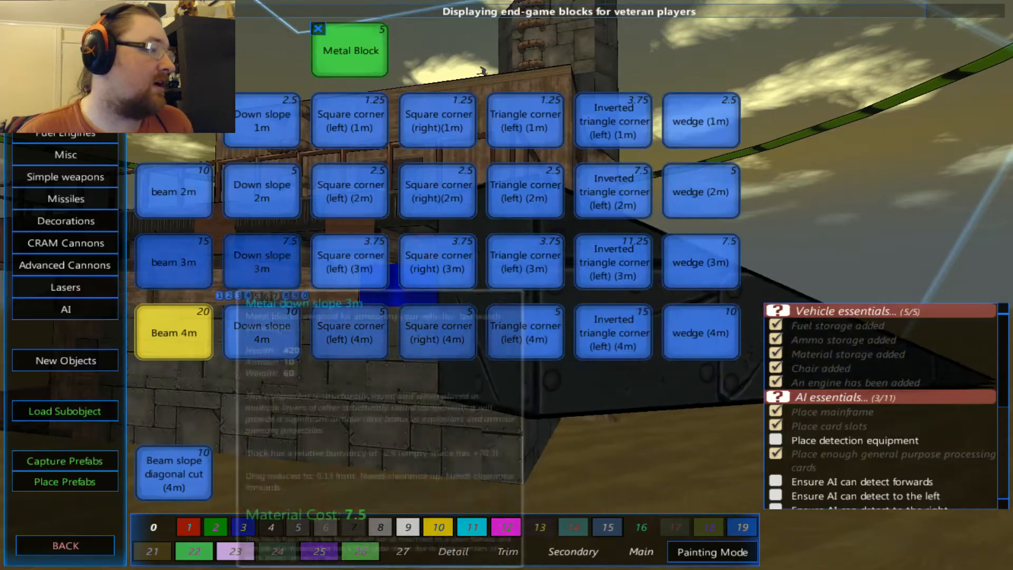
Choose the Down slope 4m metal piece from the block palette
left_click(173, 261)
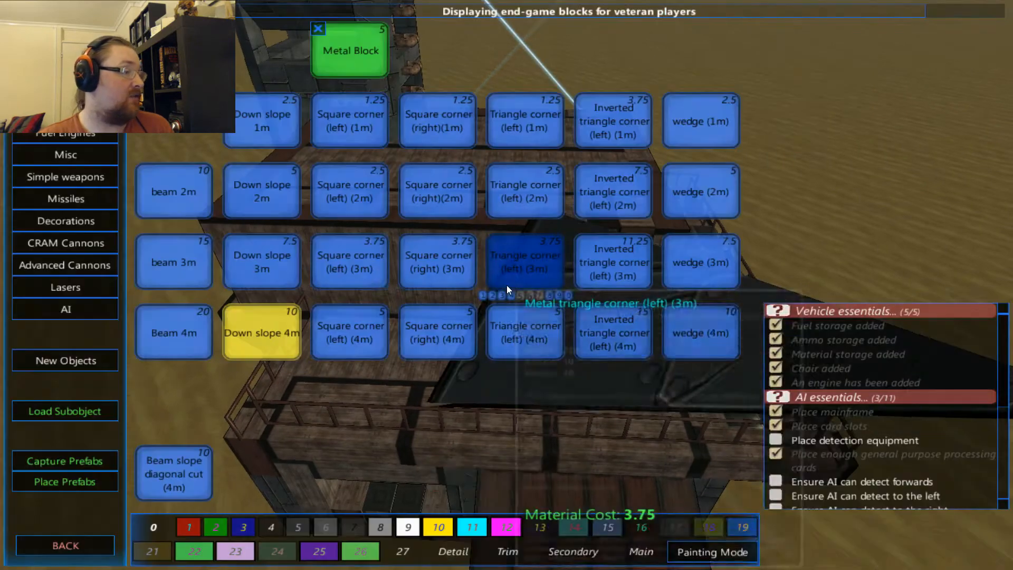
Leave the metal palette to reach the armour blocks category
key("escape")
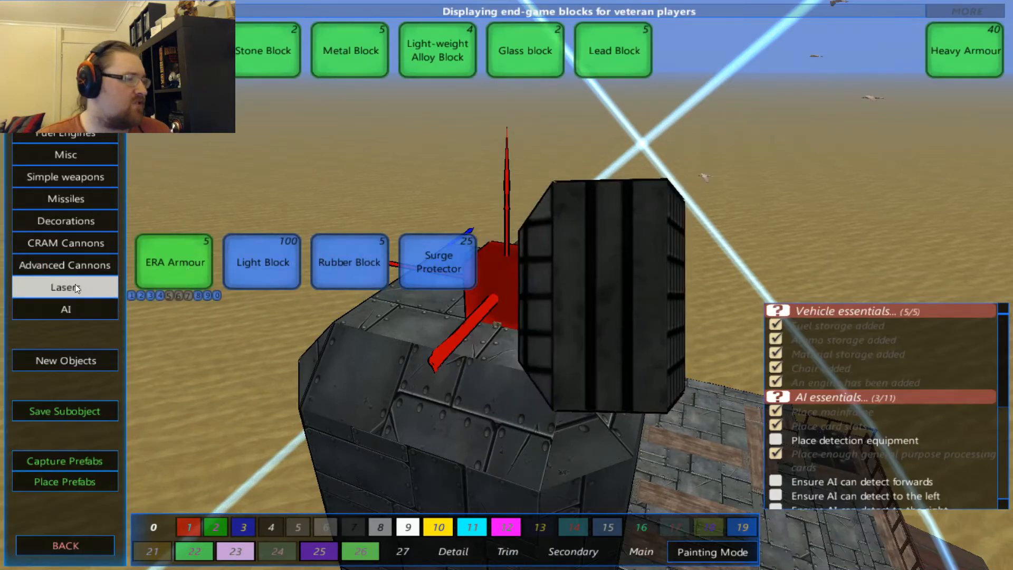
Select the Missiles category to place fragmentation-warhead gantries on the tower
left_click(64, 198)
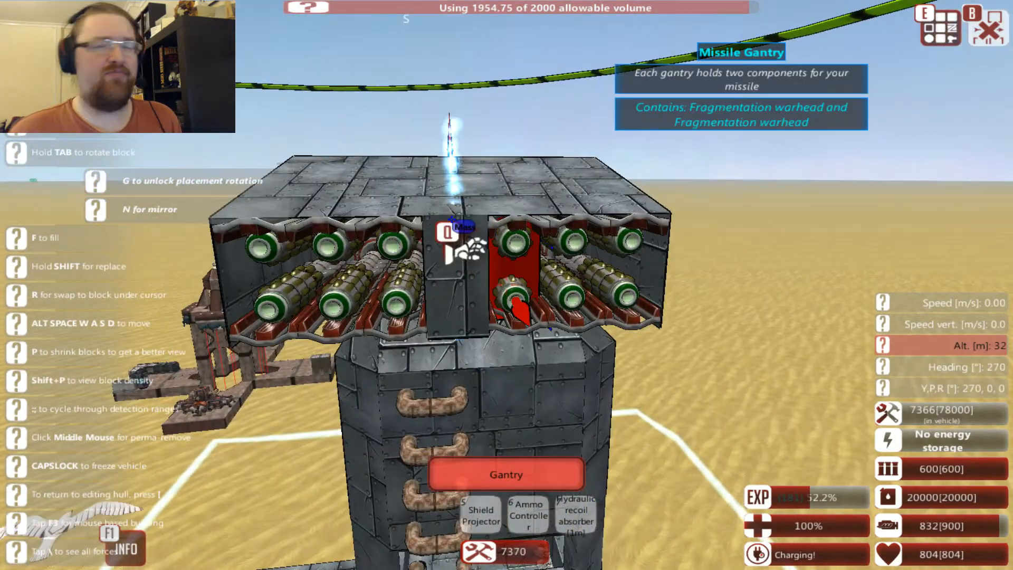
Bring up the Missile Design window for the gantry's missiles to adjust the variable thruster
left_click(505, 474)
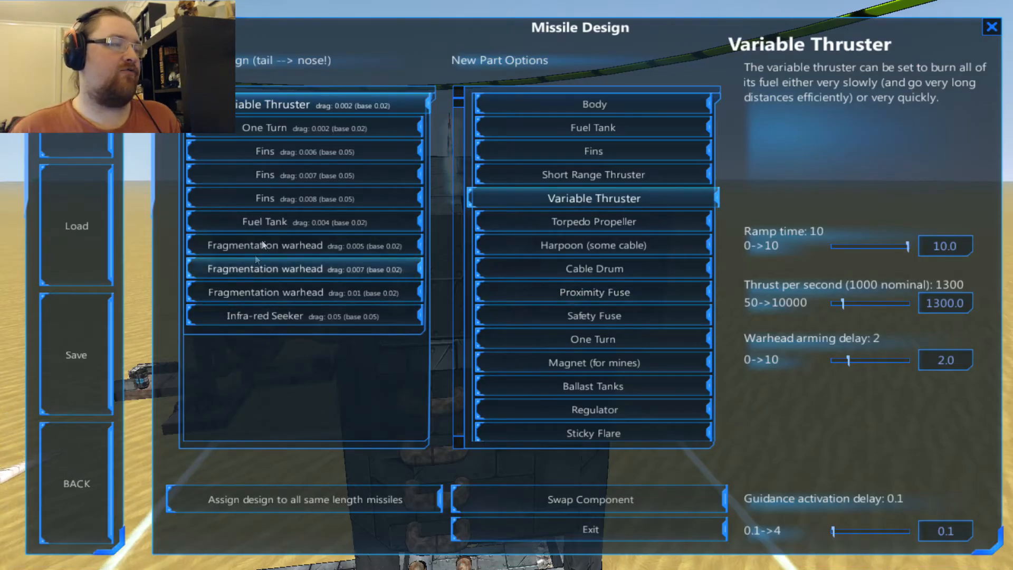
mouse_move(292, 238)
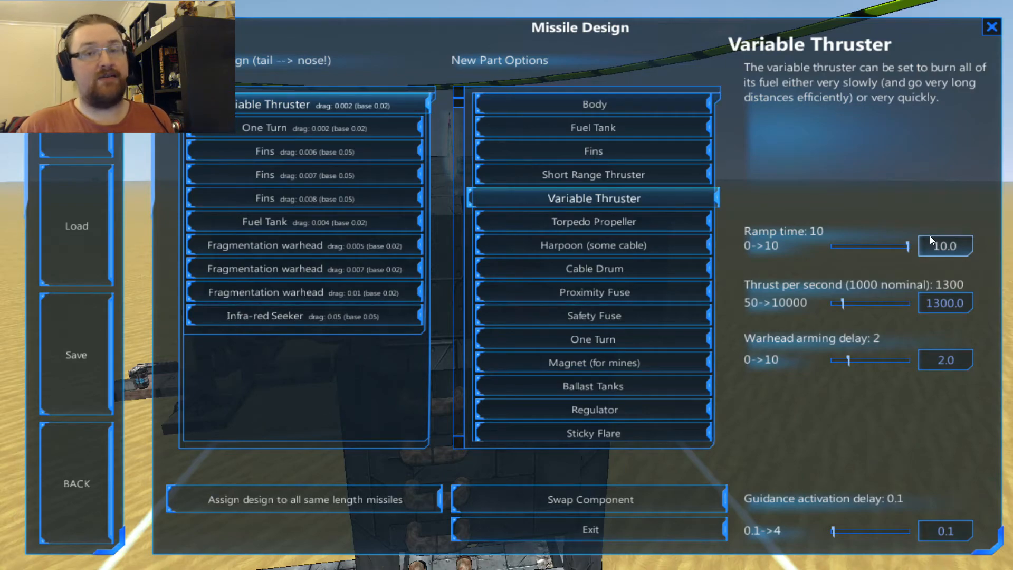
mouse_move(496, 491)
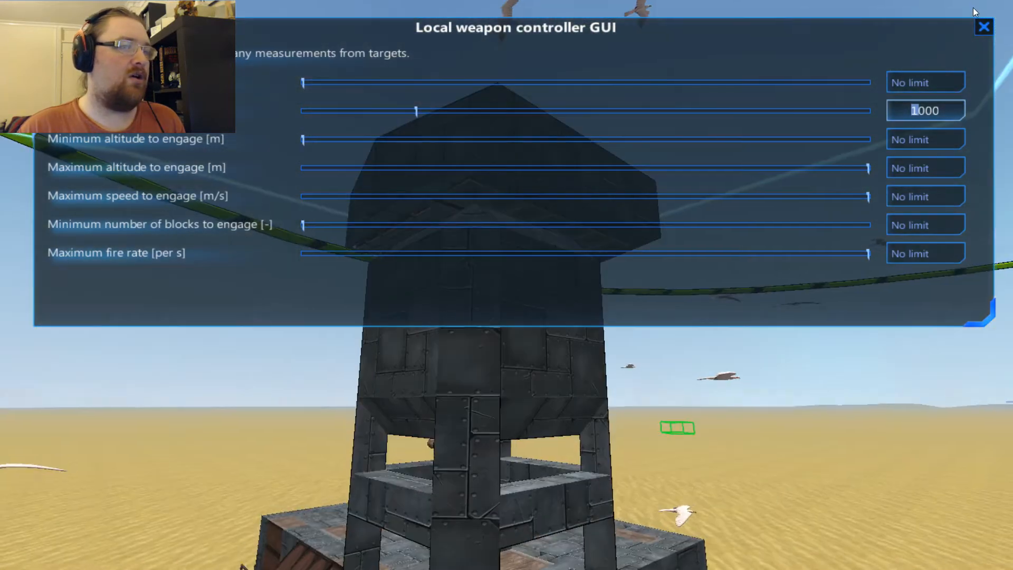
Confirm the local weapon controller's 1000 m maximum range, other limits left at No limit
left_click(984, 27)
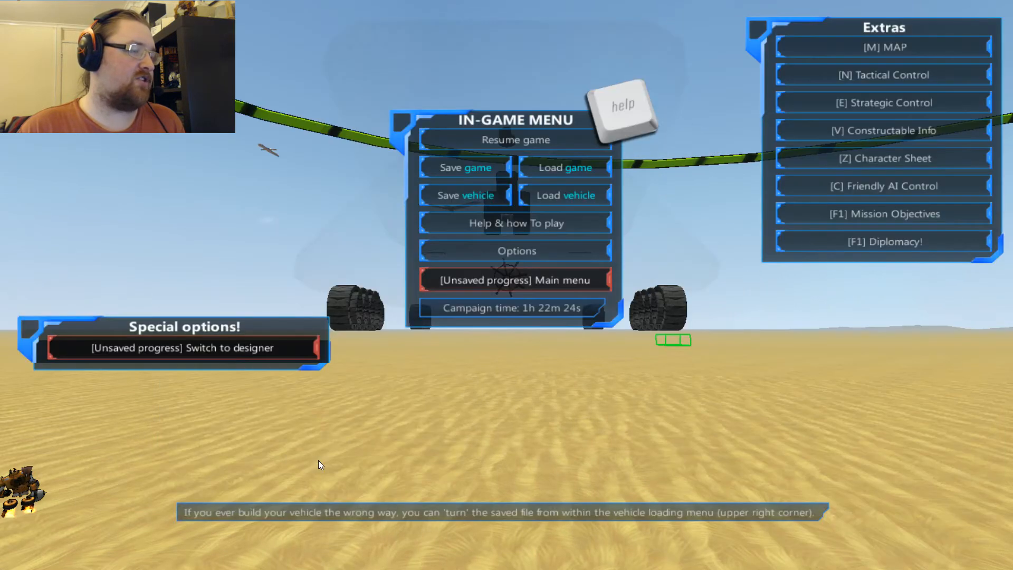
Switch from the fort view to Strategic Control's campaign map
left_click(515, 140)
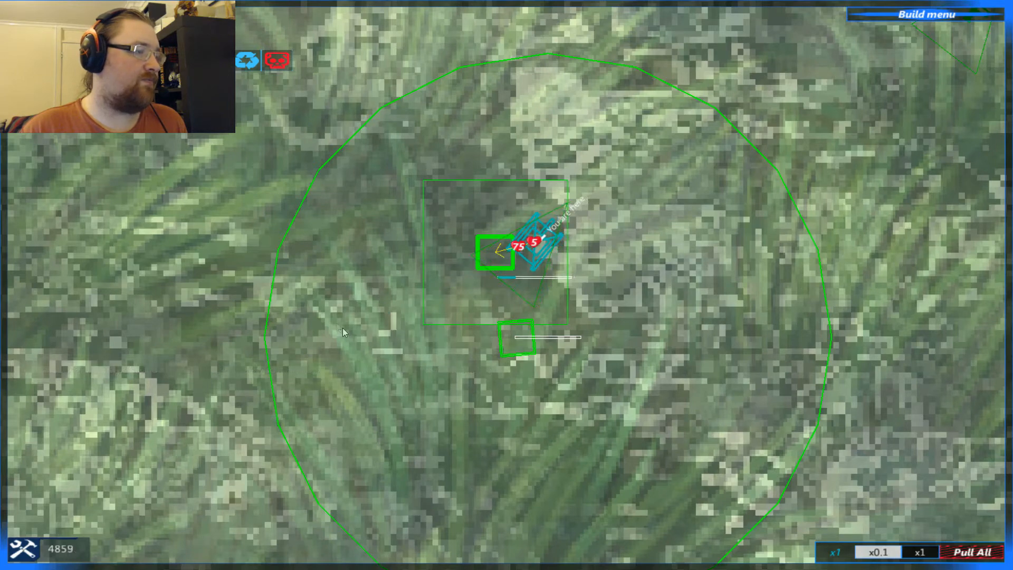
Zoom into the foothold and check the Scarab MBT Prototype flagship's build progress
left_click(971, 551)
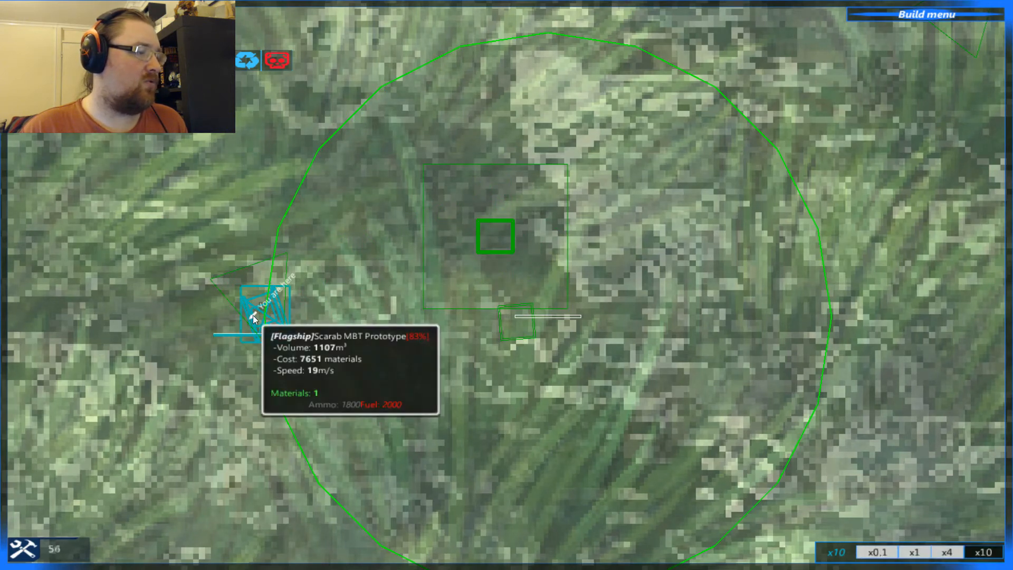
scroll("down", 3)
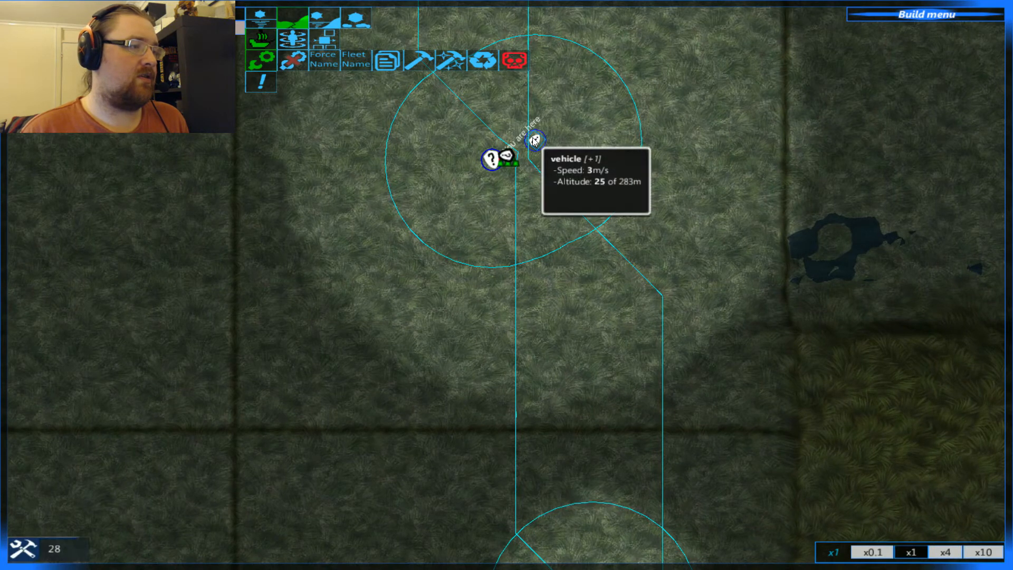
mouse_move(261, 57)
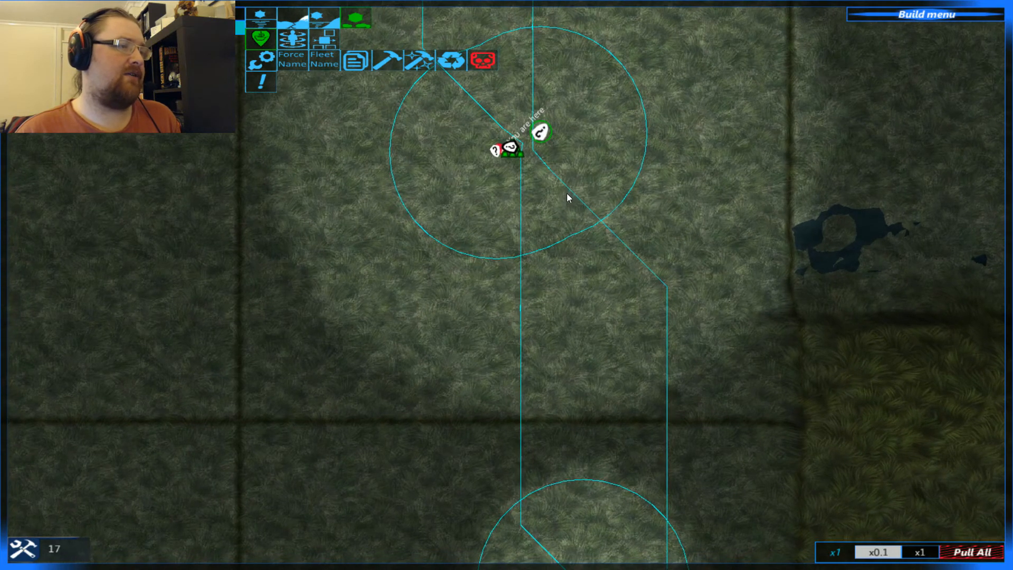
mouse_move(541, 152)
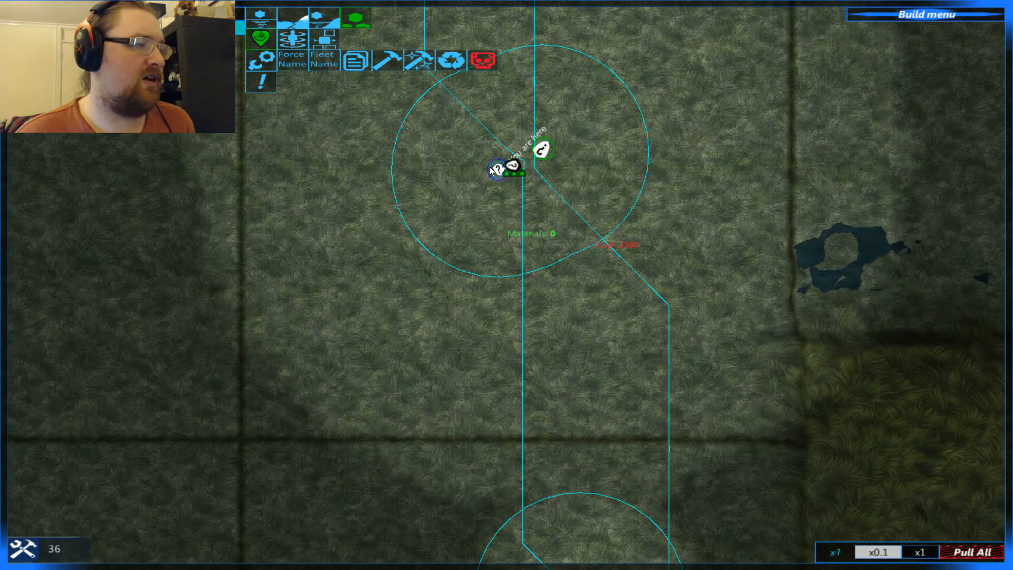
mouse_move(496, 171)
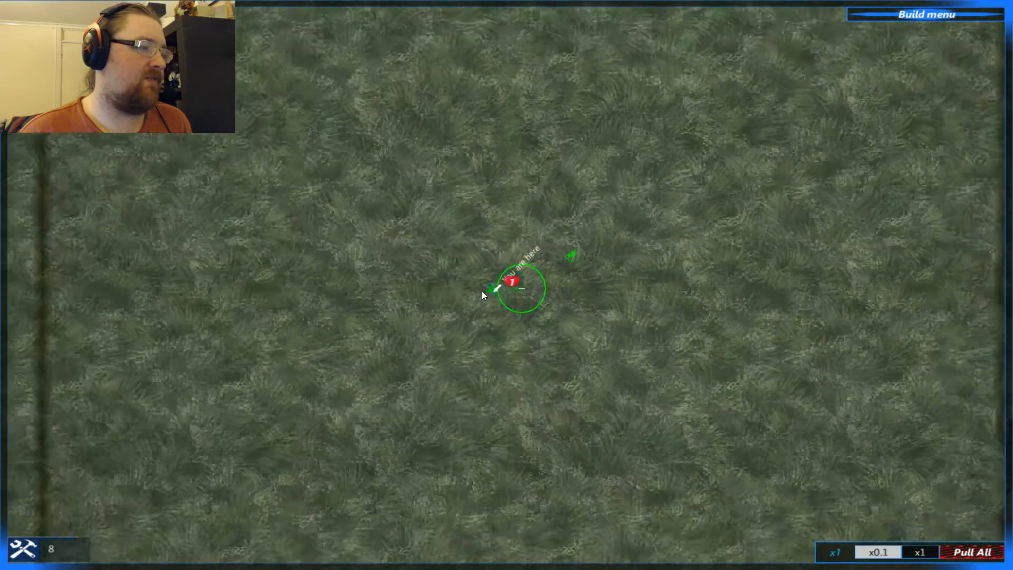
left_click(514, 283)
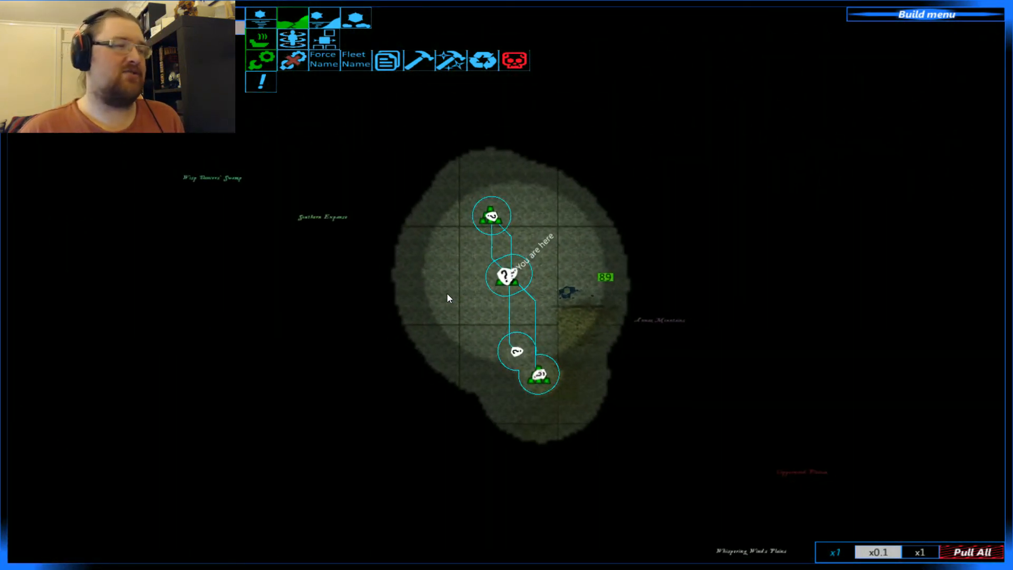
Hover the newly completed Scarab MBT Prototype at the foothold, confirming its 21 m/s speed
left_click(611, 280)
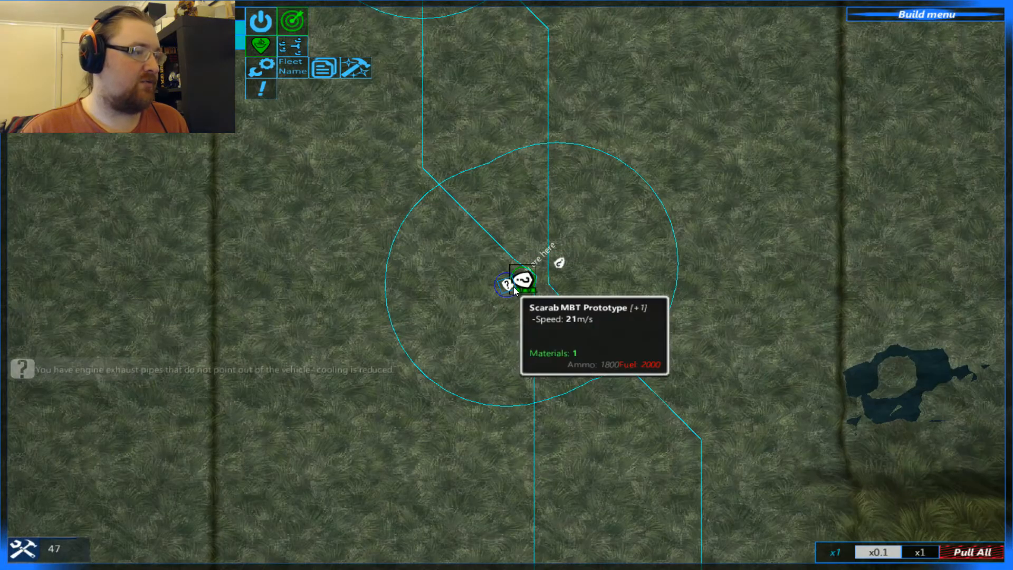
mouse_move(262, 47)
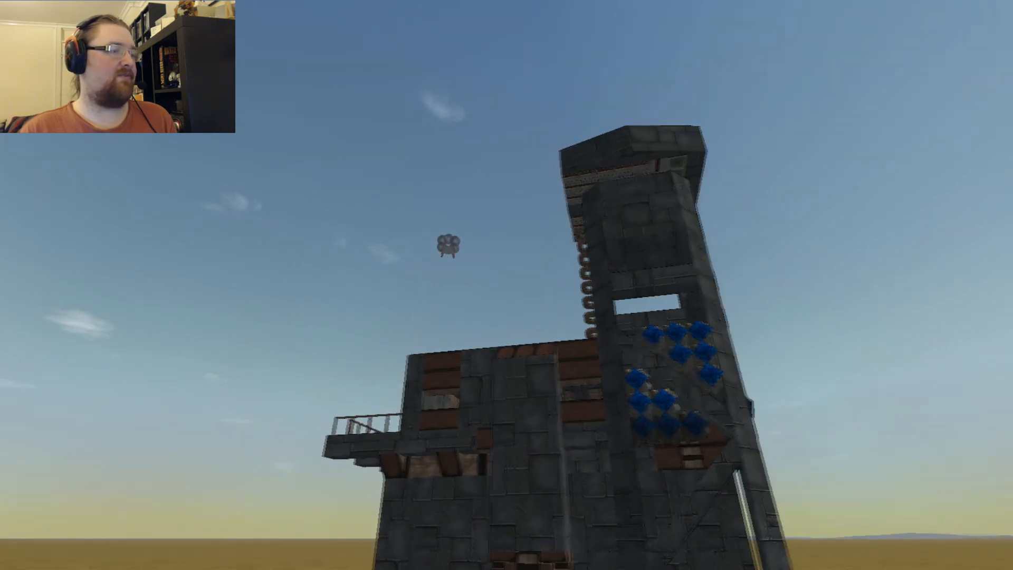
mouse_move(507, 285)
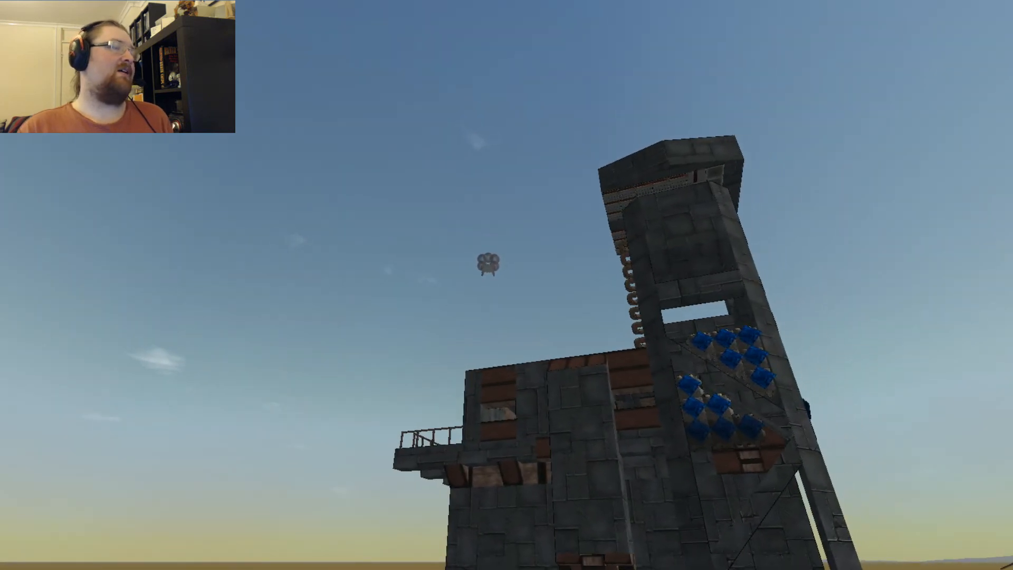